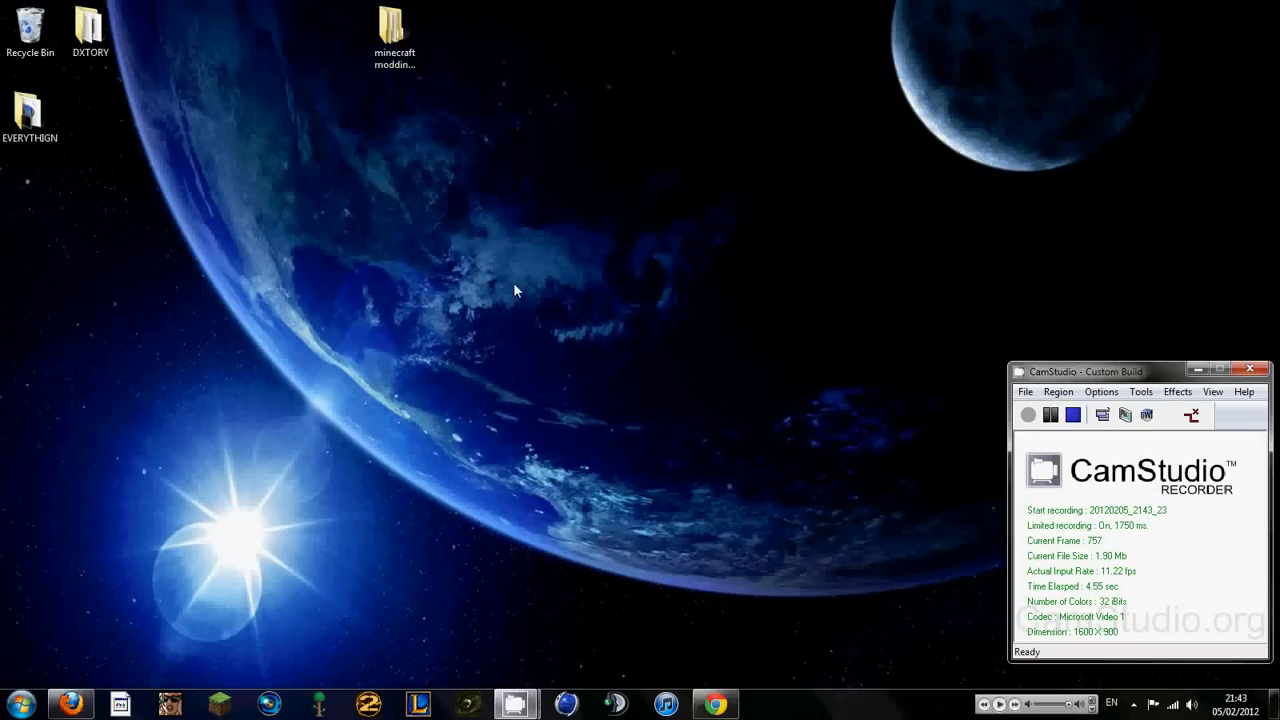
mouse_move(358, 476)
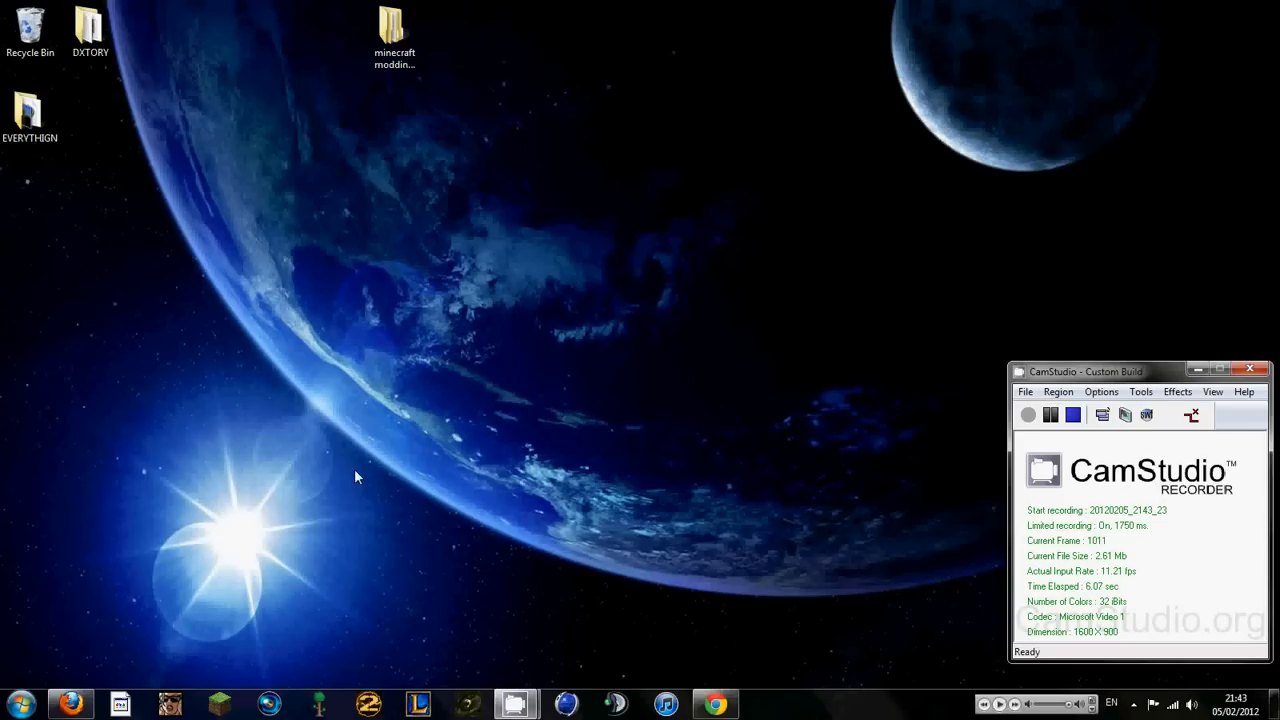
mouse_move(212, 420)
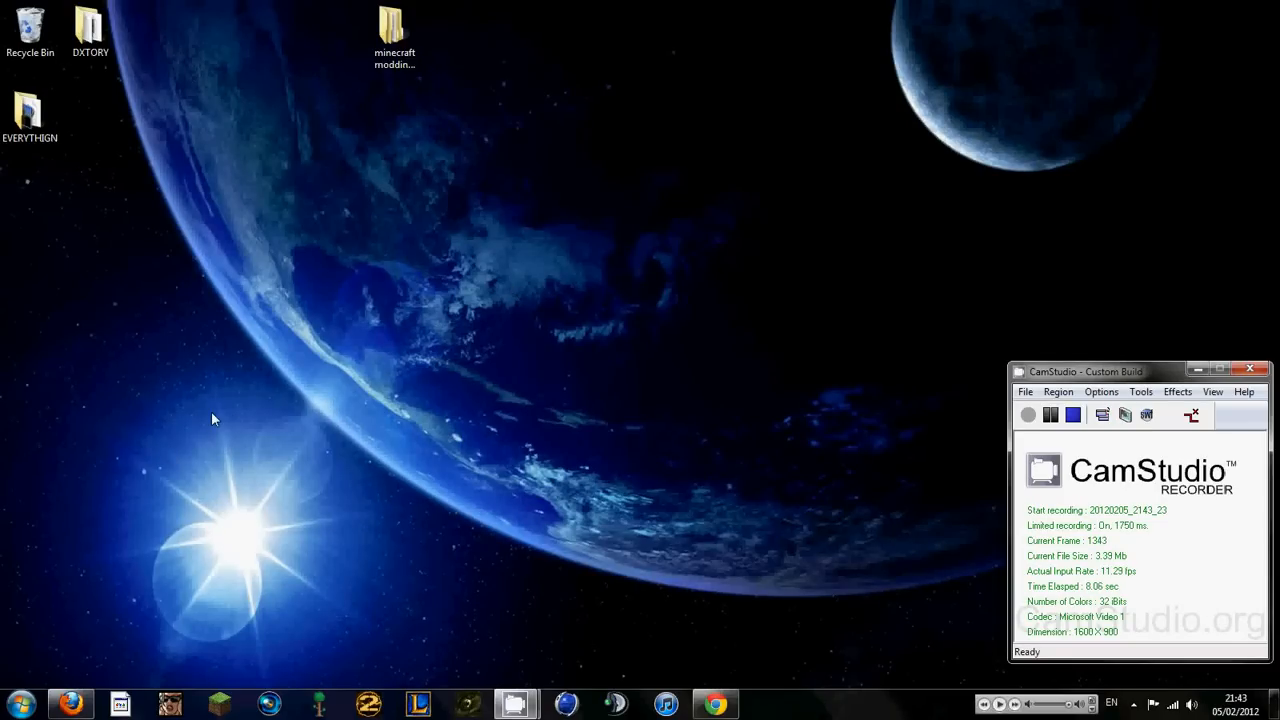
mouse_move(248, 470)
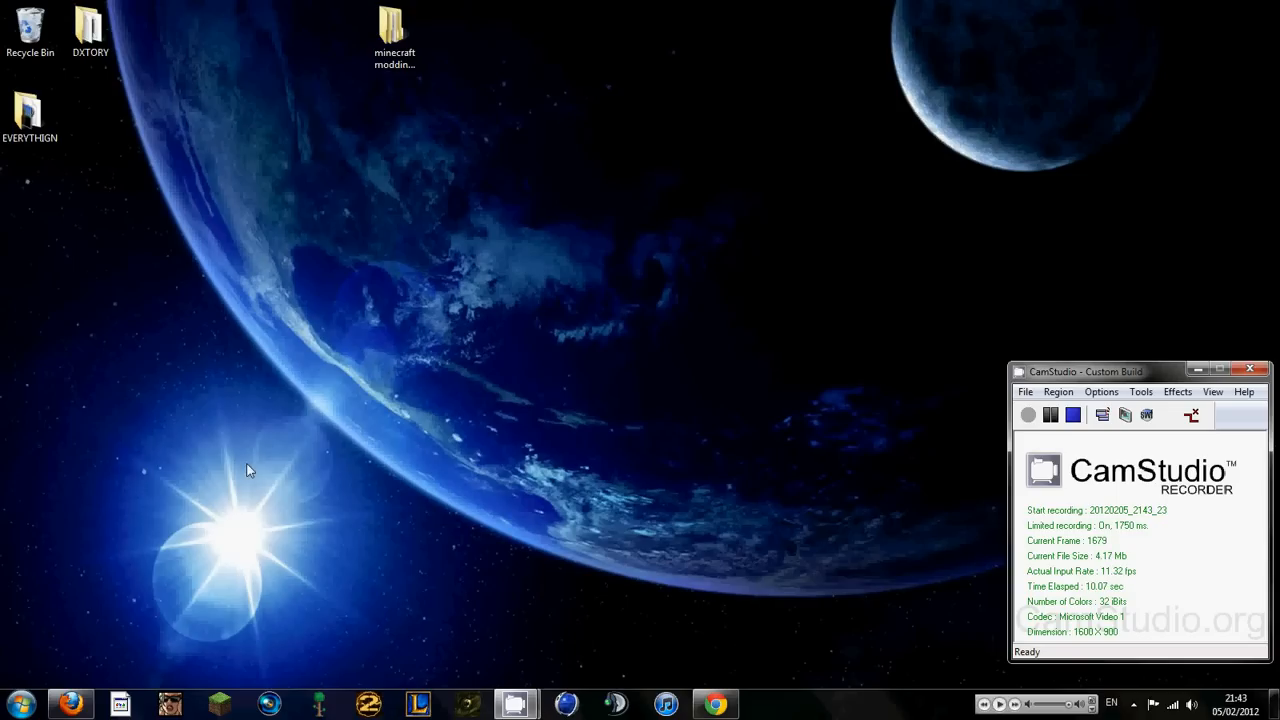
mouse_move(434, 266)
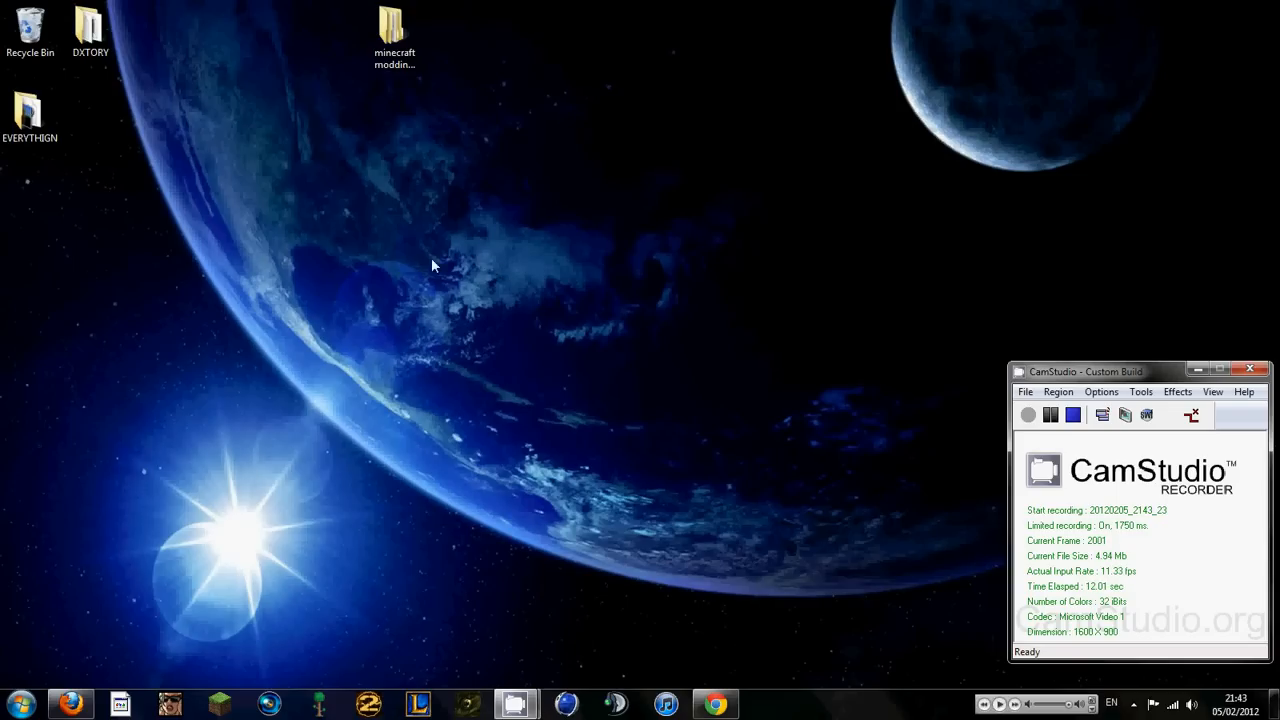
mouse_move(320, 280)
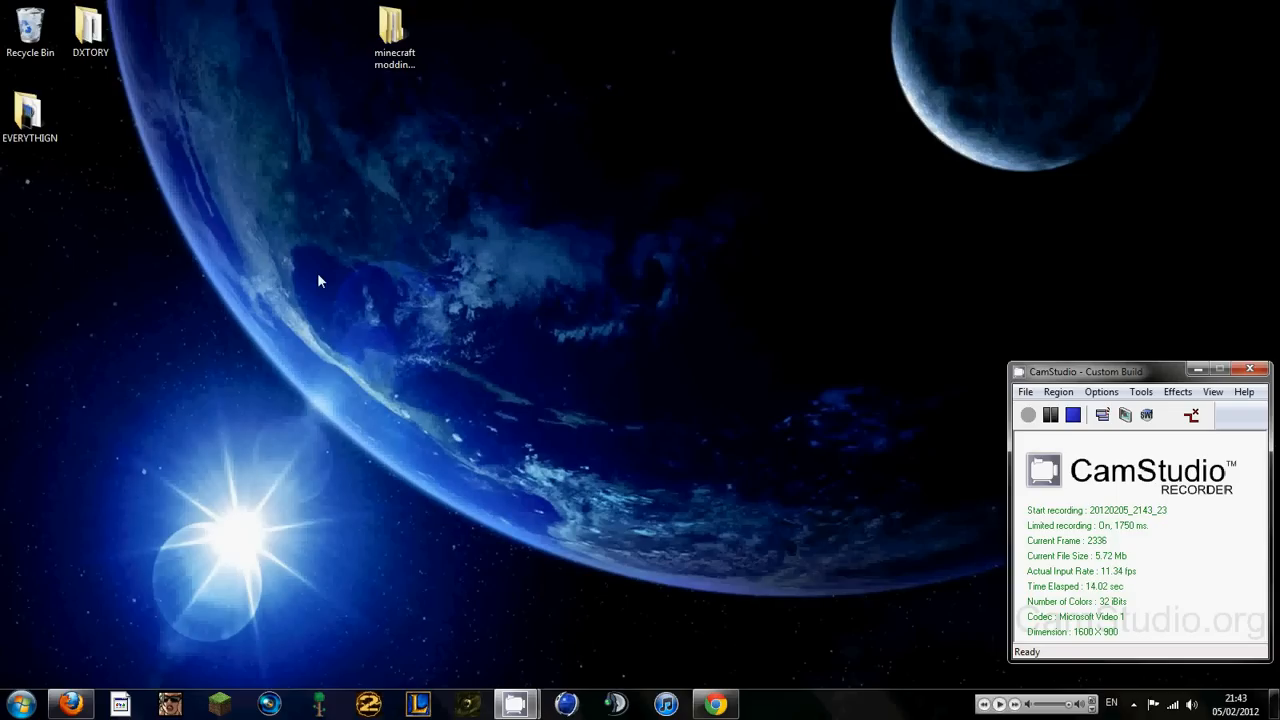
mouse_move(320, 164)
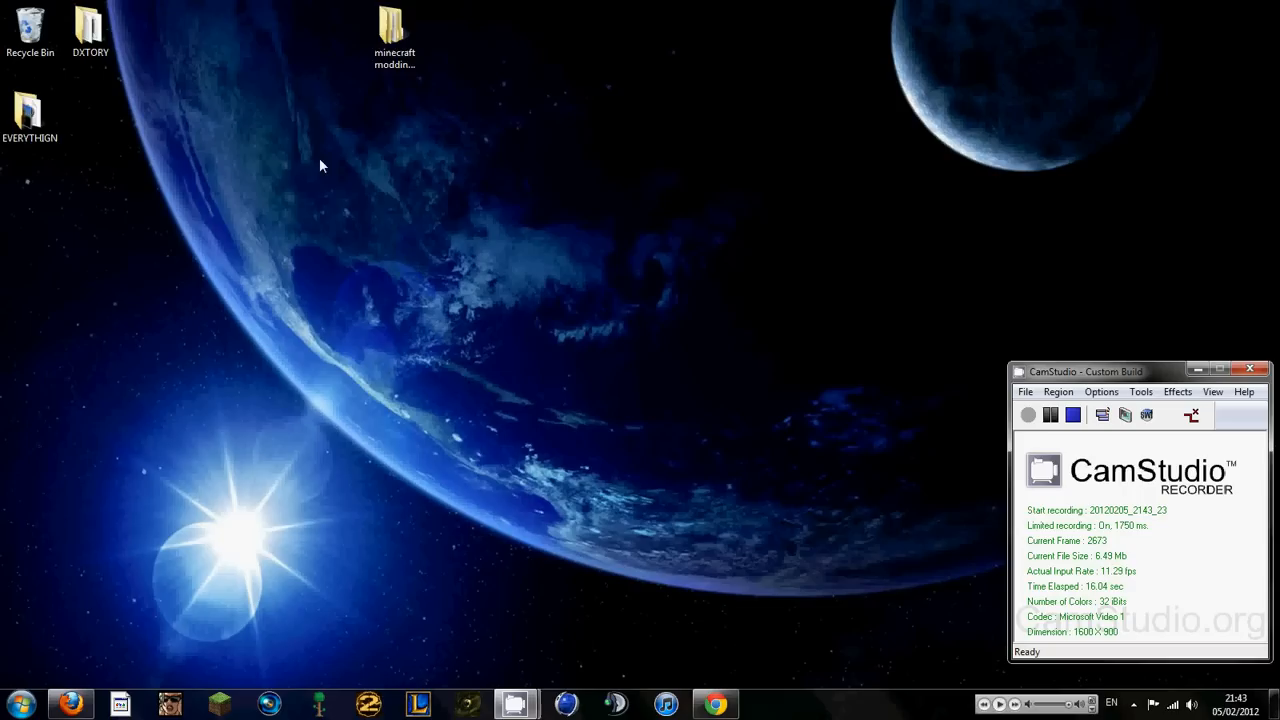
Move ModLoader.zip from the minecraft modding things folder onto the desktop and close the folder.
double_click(392, 30)
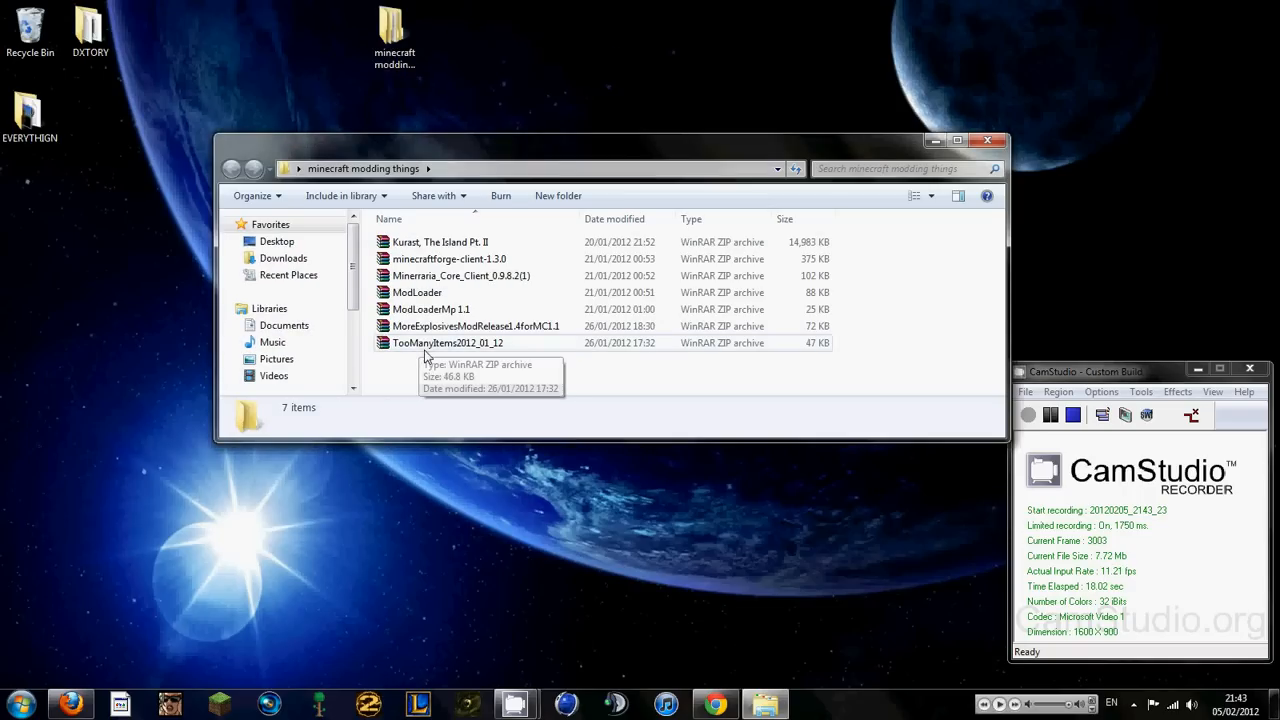
key("ctrl+a")
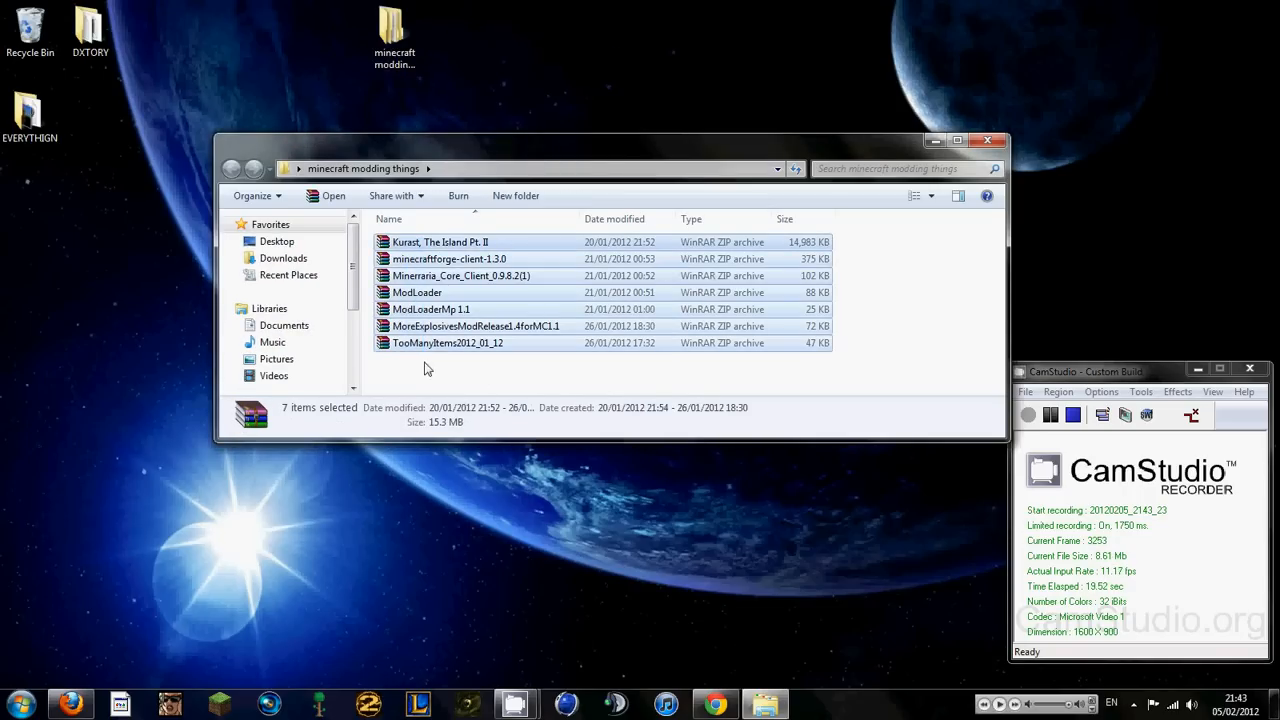
left_click(416, 292)
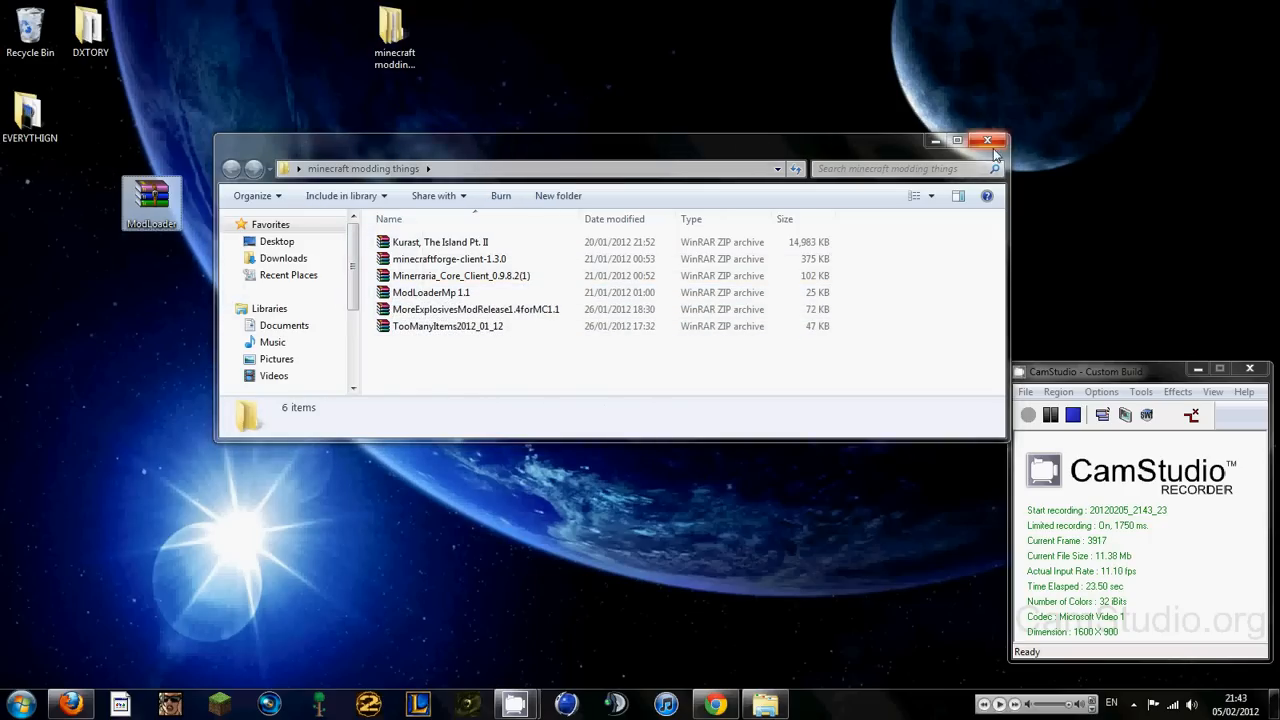
left_click(990, 140)
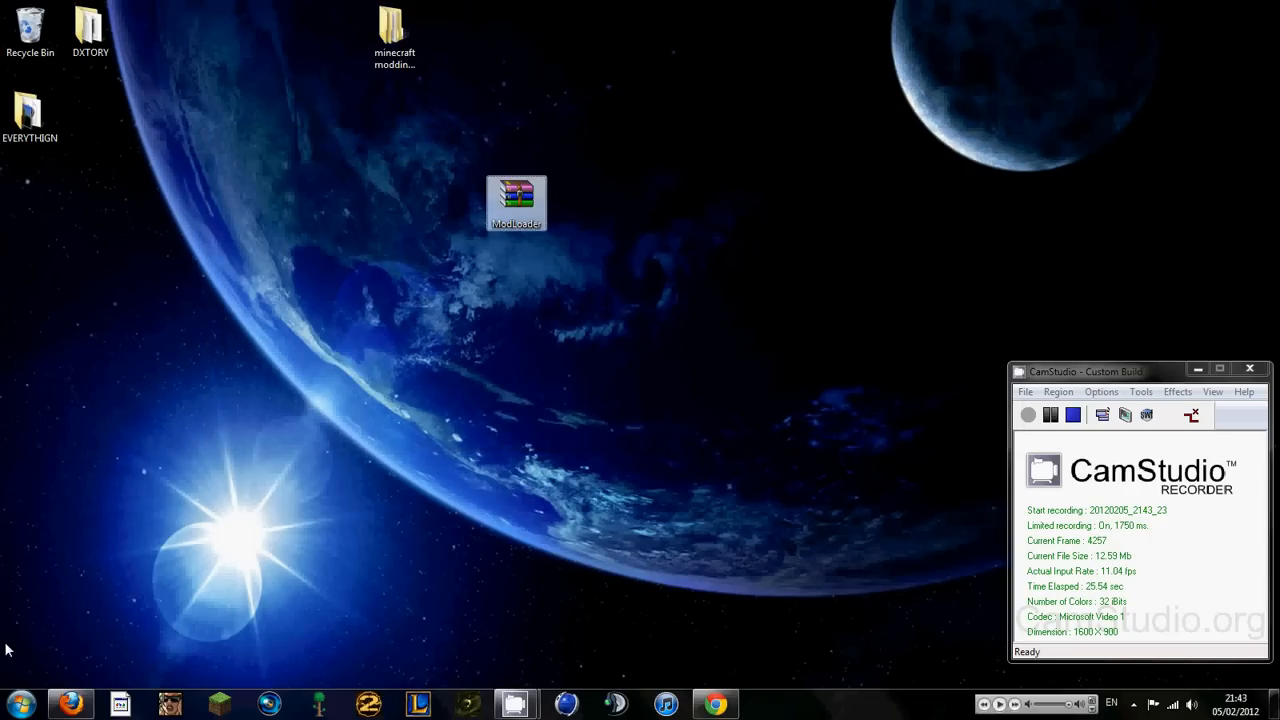
Use Run with %appdata% to reach the Roaming application data folder.
type("run")
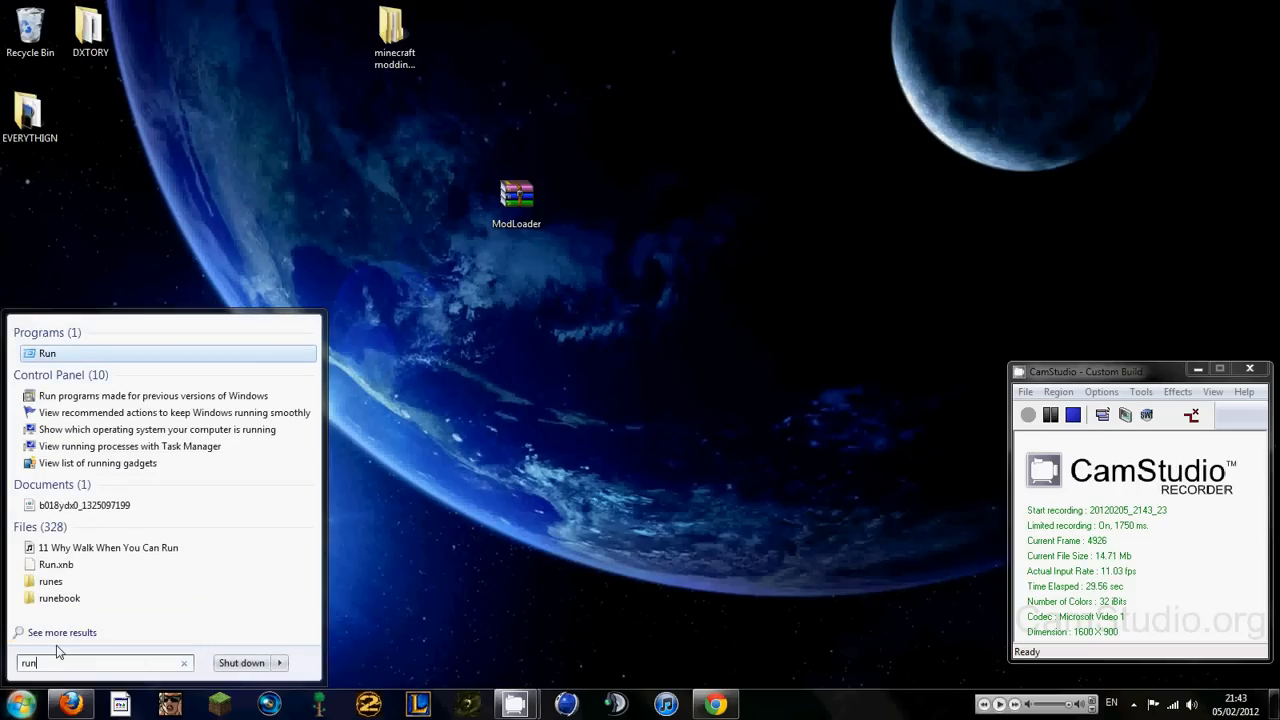
left_click(48, 352)
type("%appdata%")
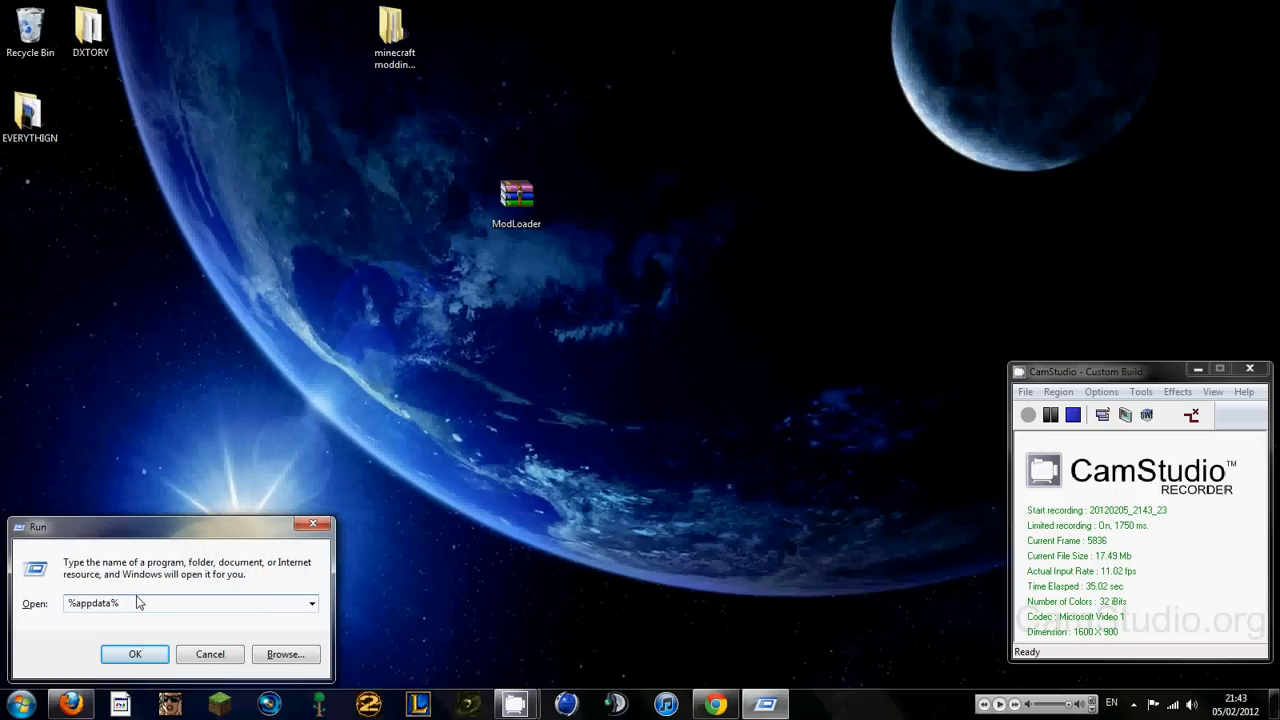
left_click(136, 654)
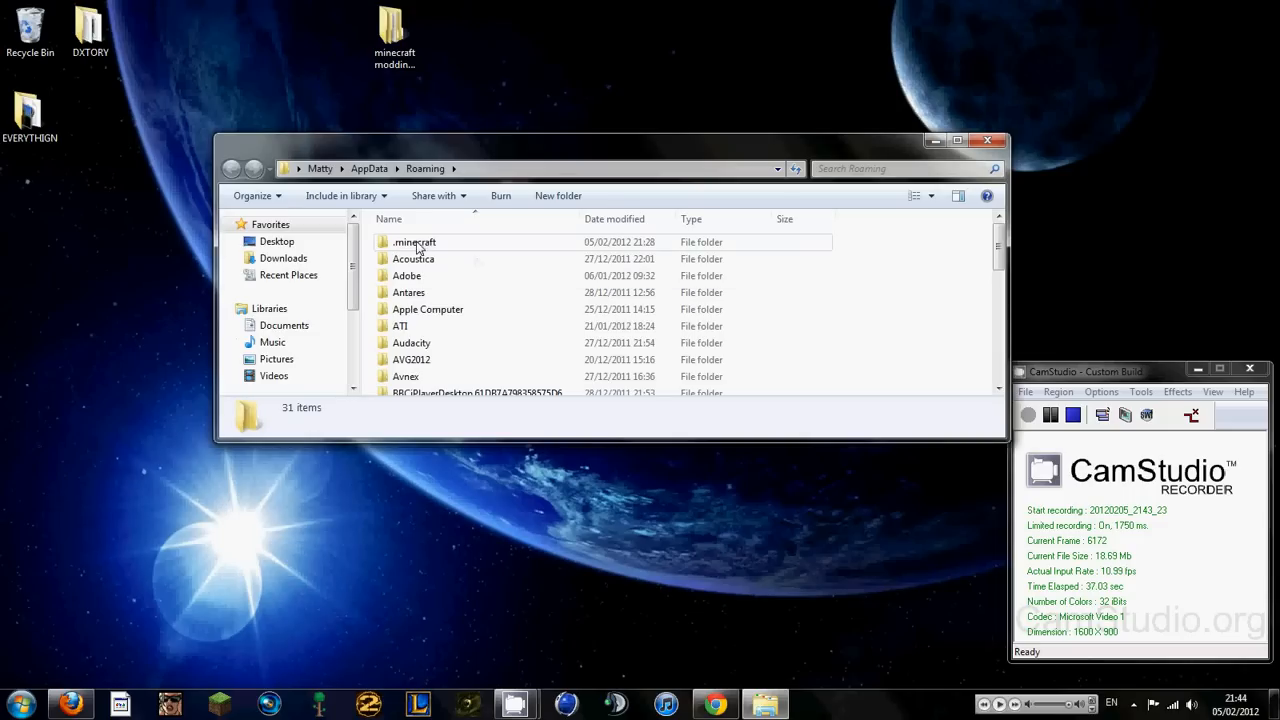
Go into .minecraft\bin and load minecraft.jar in WinRAR.
double_click(414, 240)
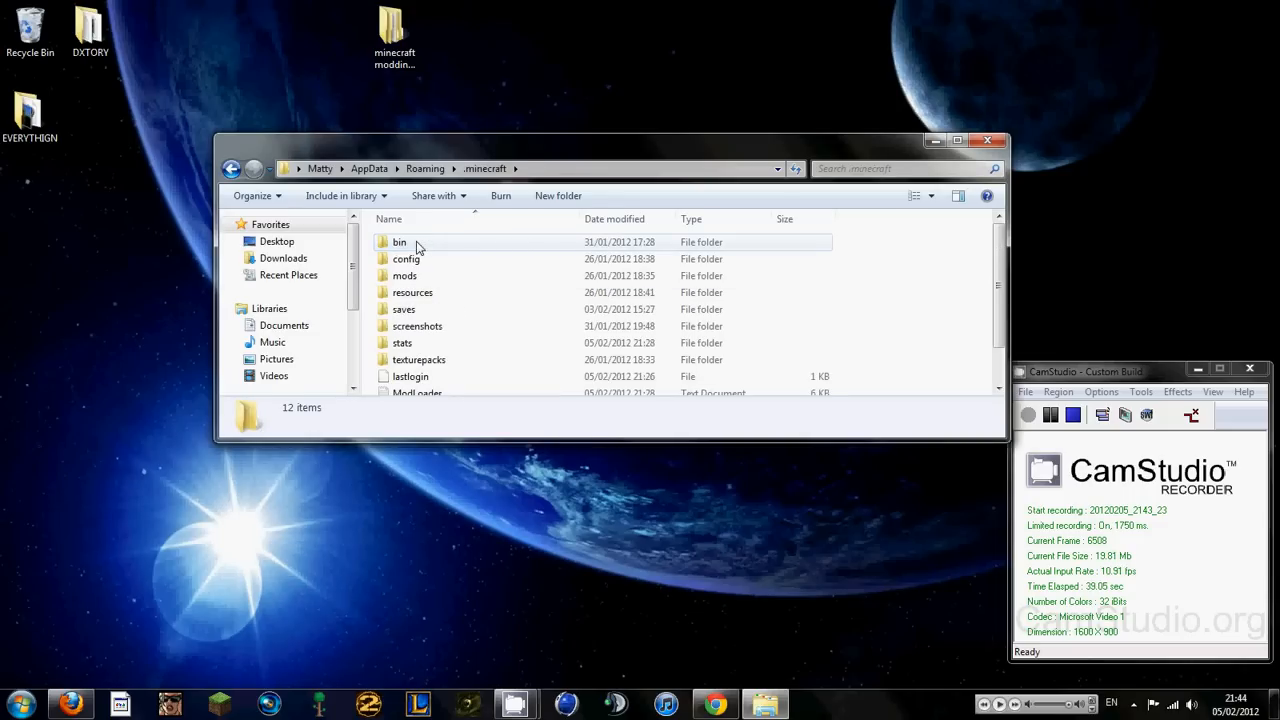
double_click(400, 242)
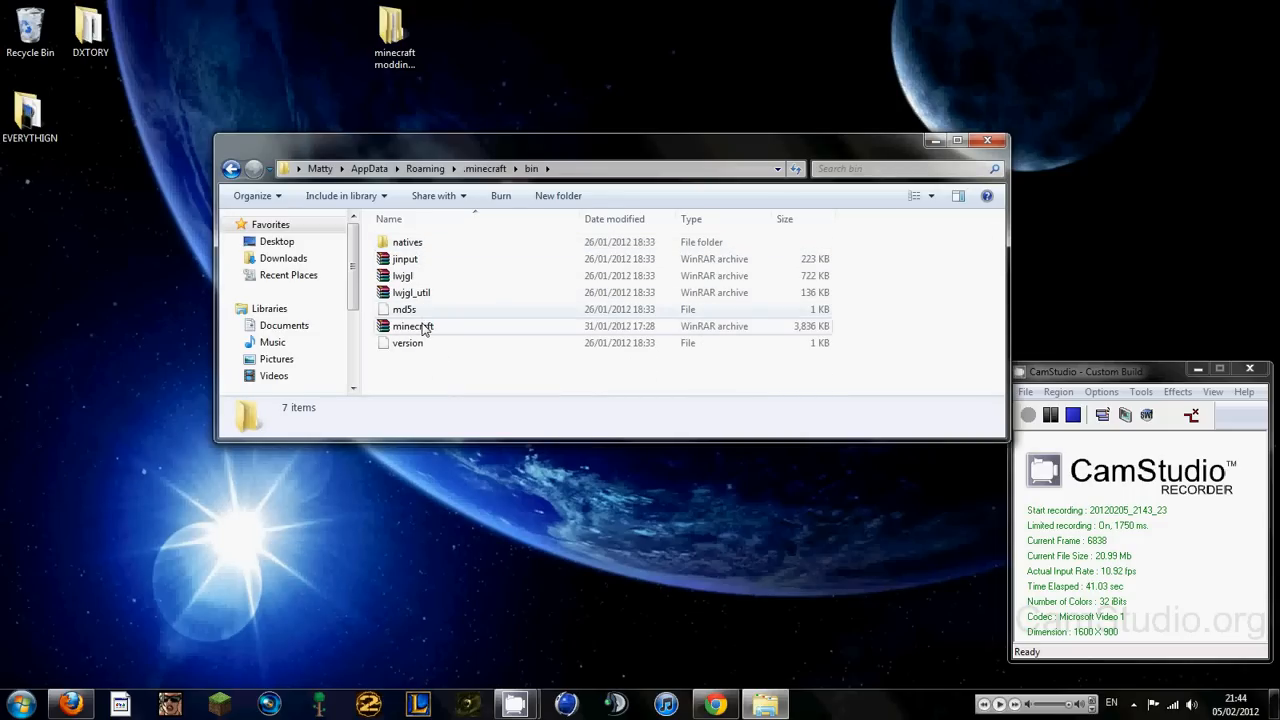
double_click(410, 326)
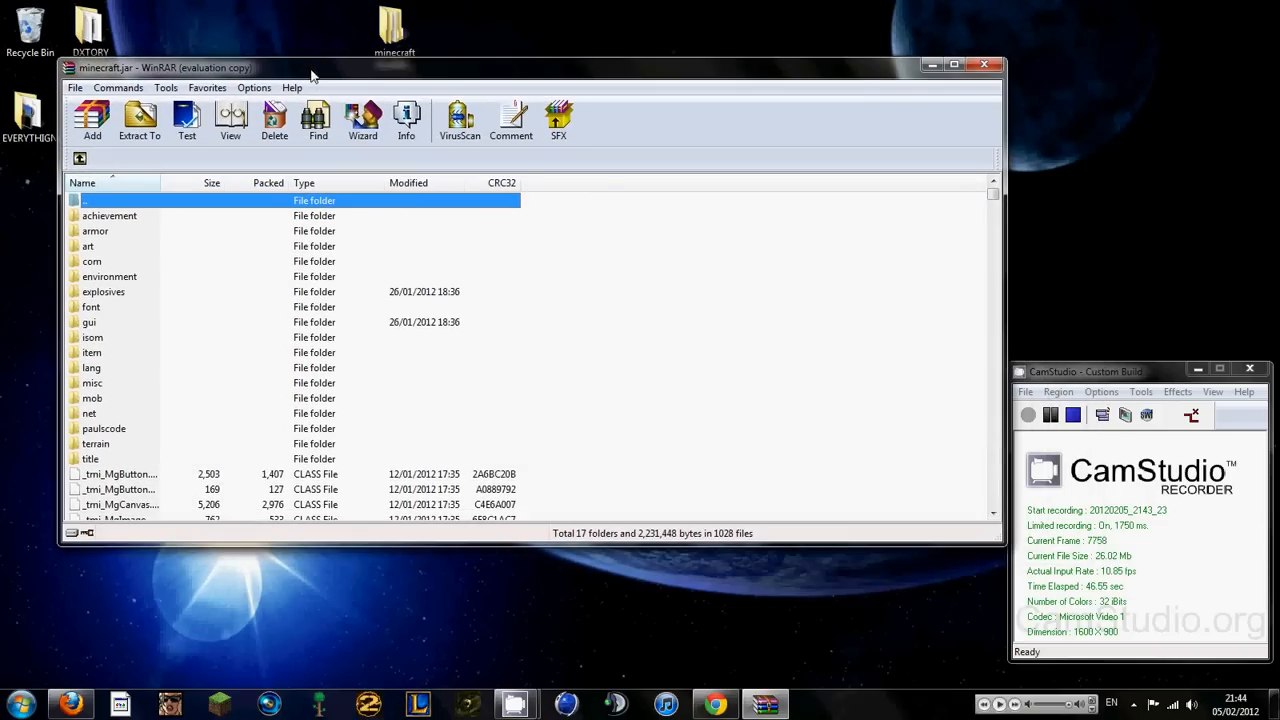
mouse_move(120, 340)
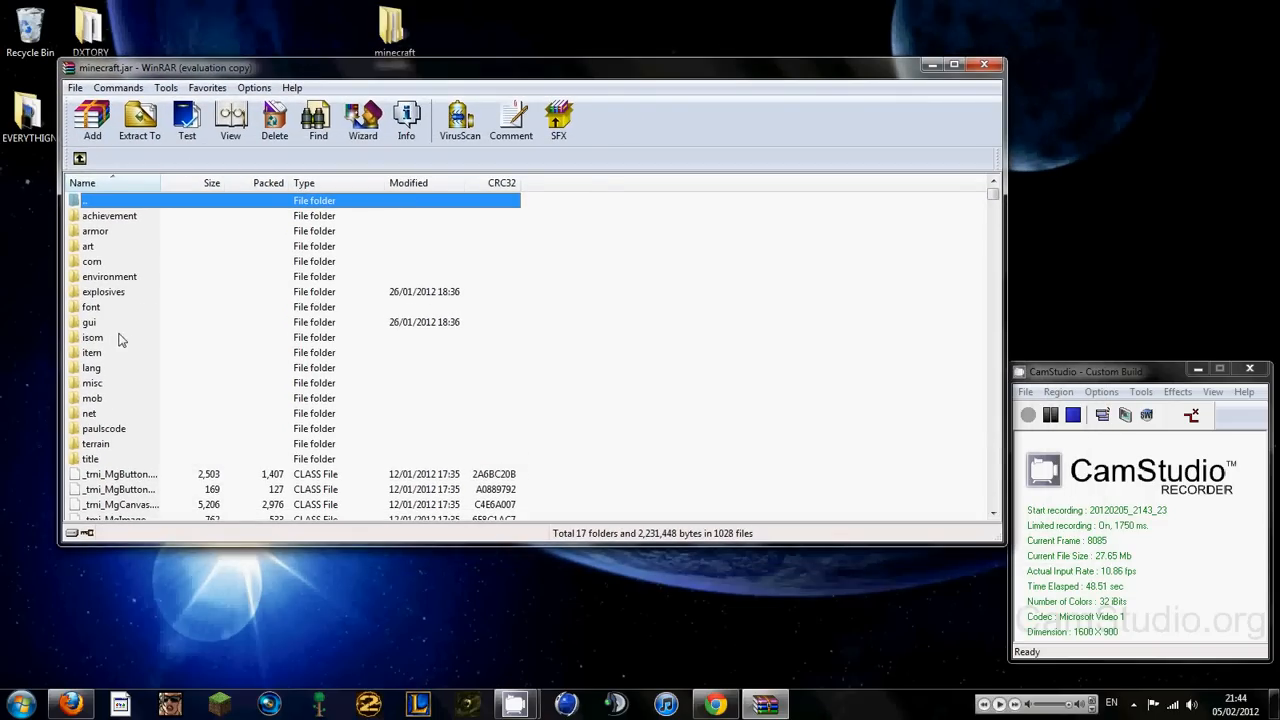
mouse_move(156, 344)
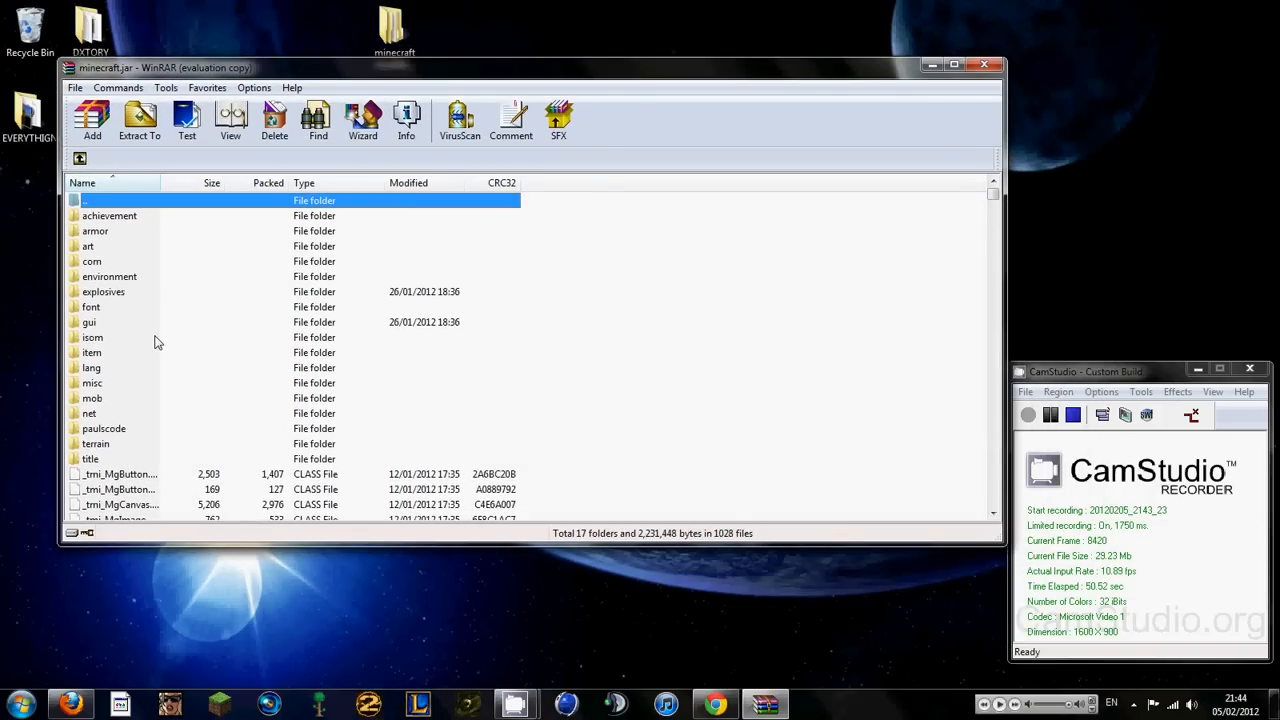
mouse_move(96, 316)
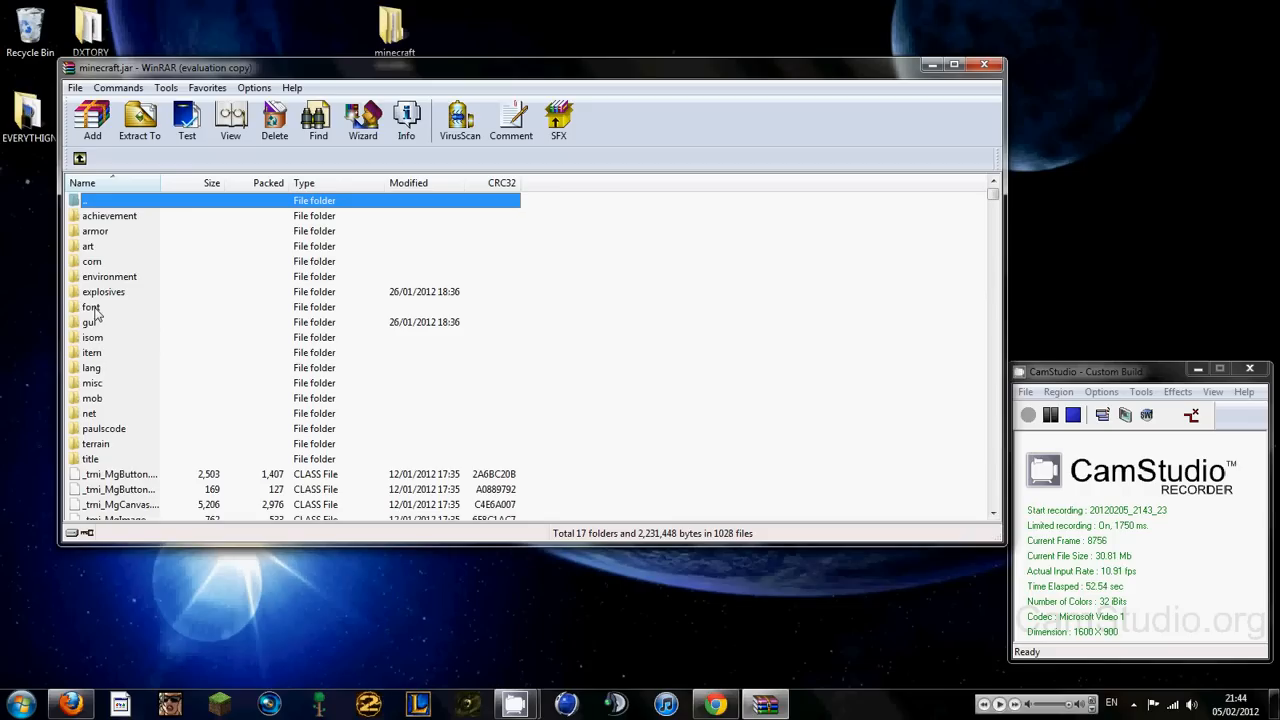
mouse_move(224, 284)
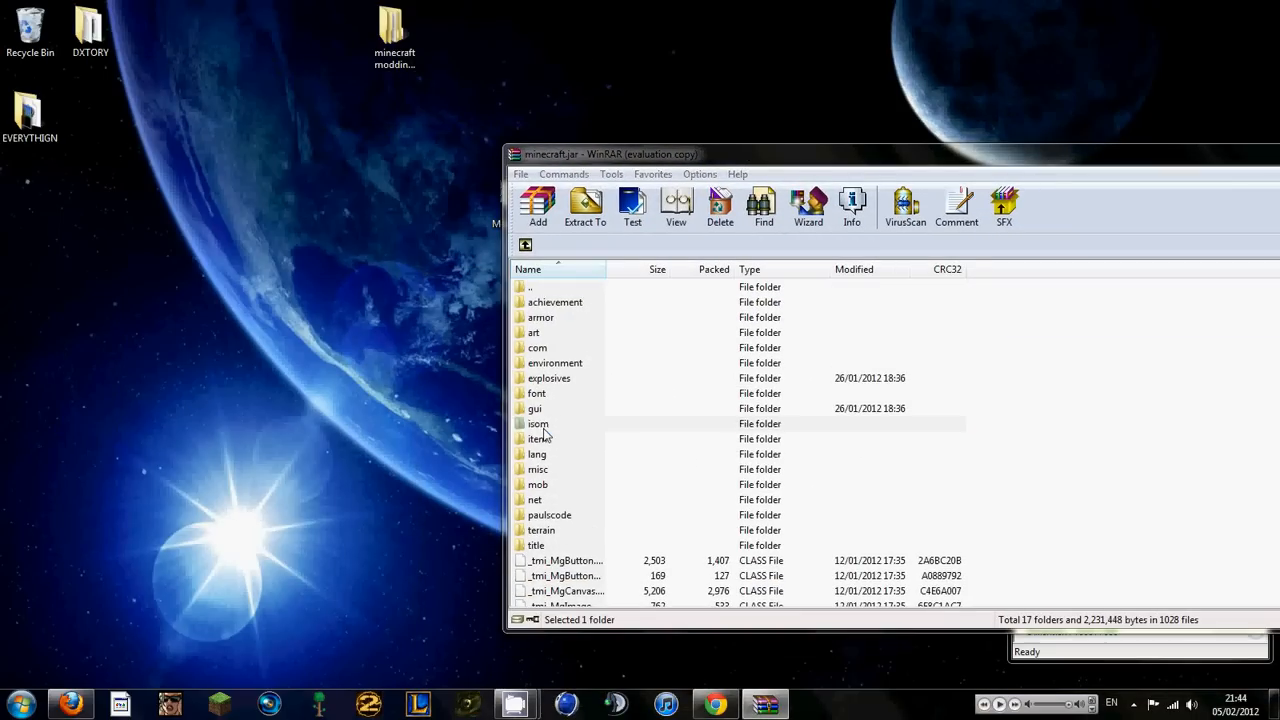
Position the minecraft.jar WinRAR window to the right so the desktop ModLoader.zip stays visible.
left_click(538, 424)
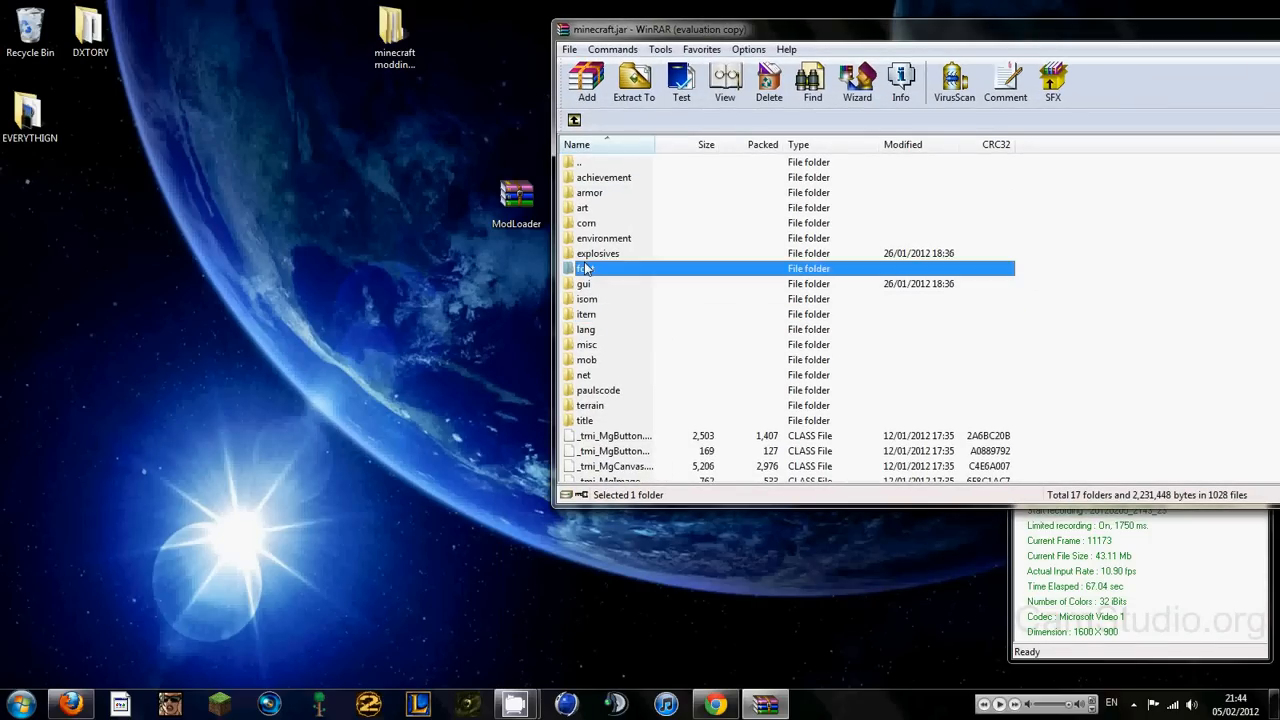
Add every class file from ModLoader.zip into minecraft.jar, confirming the Archive name and parameters dialog.
double_click(516, 198)
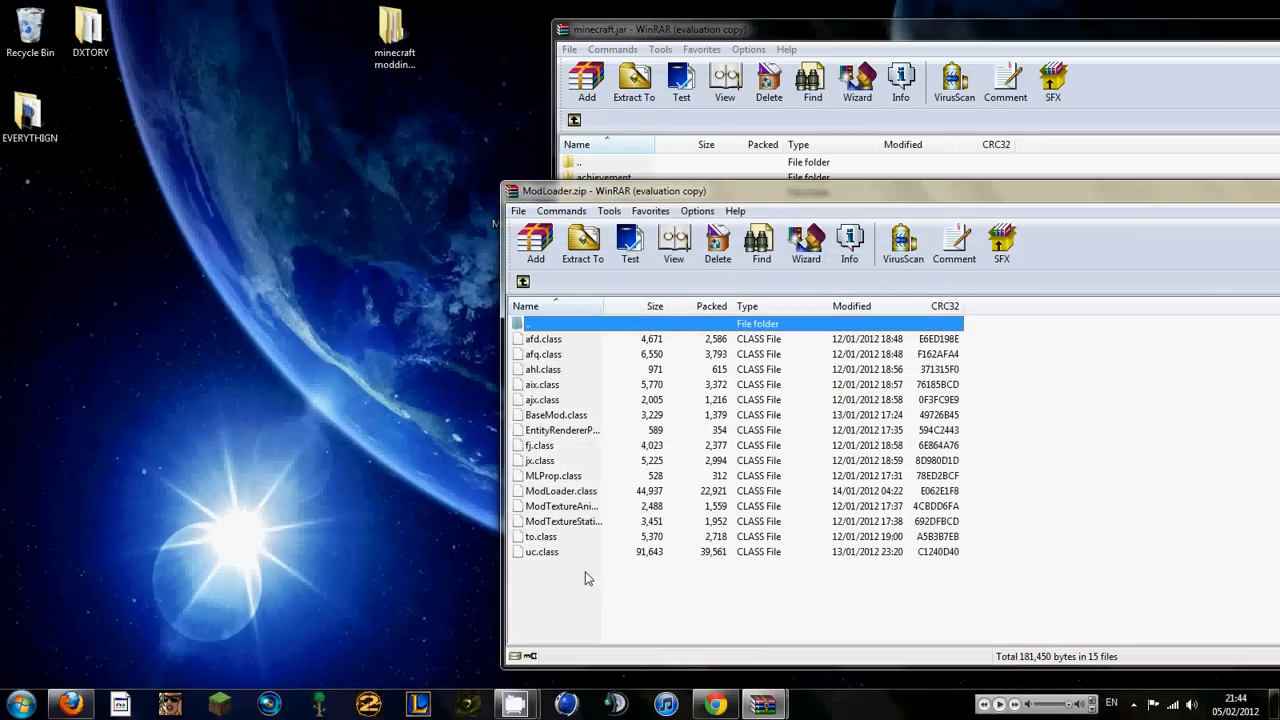
key("ctrl+a")
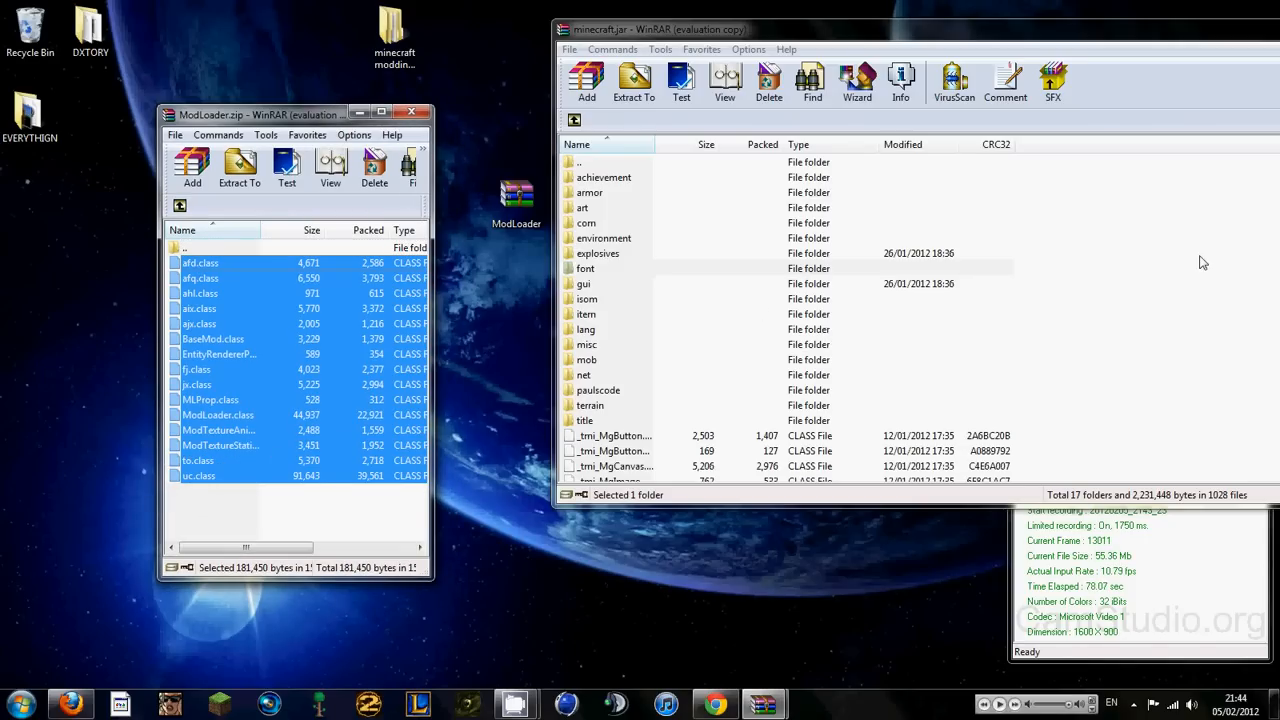
left_click(588, 82)
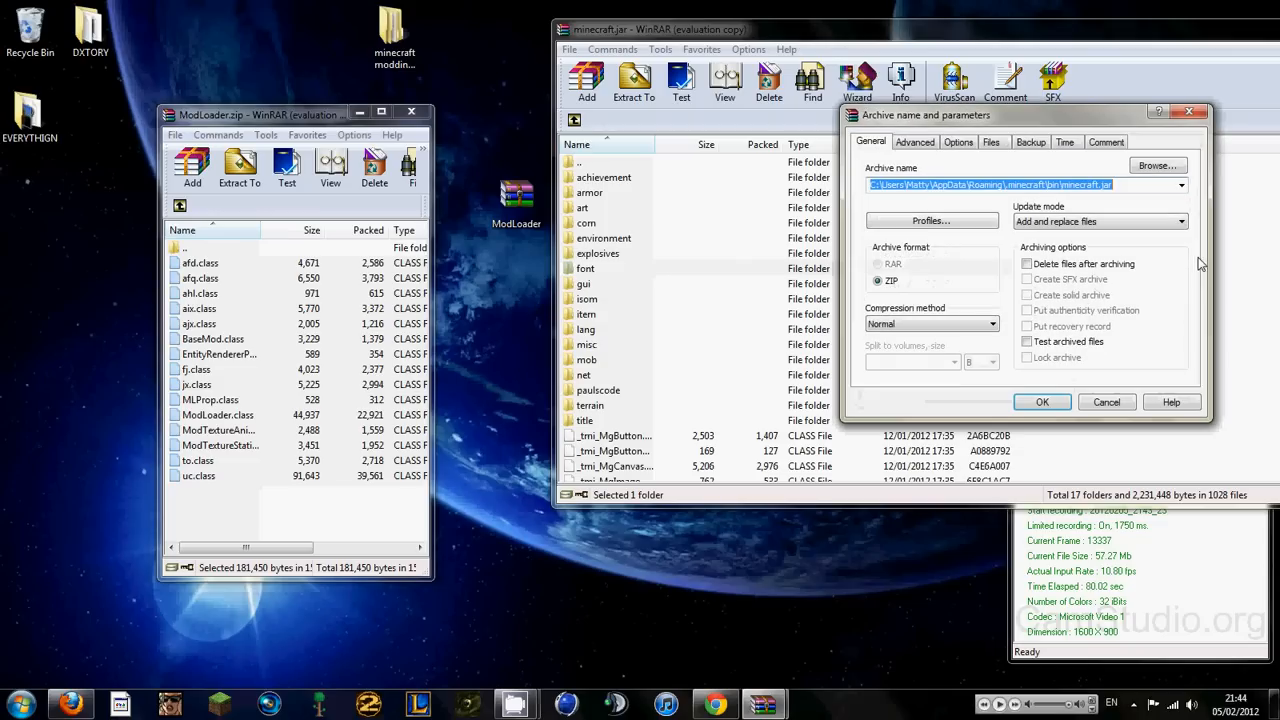
left_click(1106, 400)
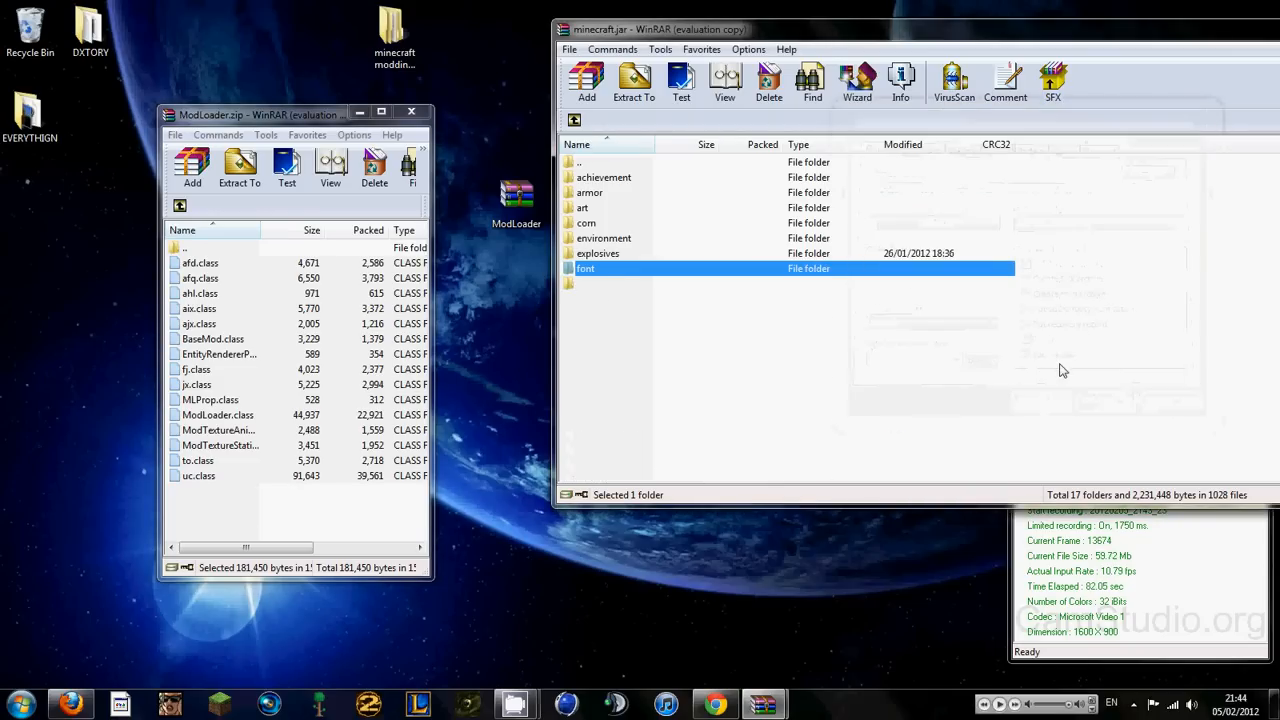